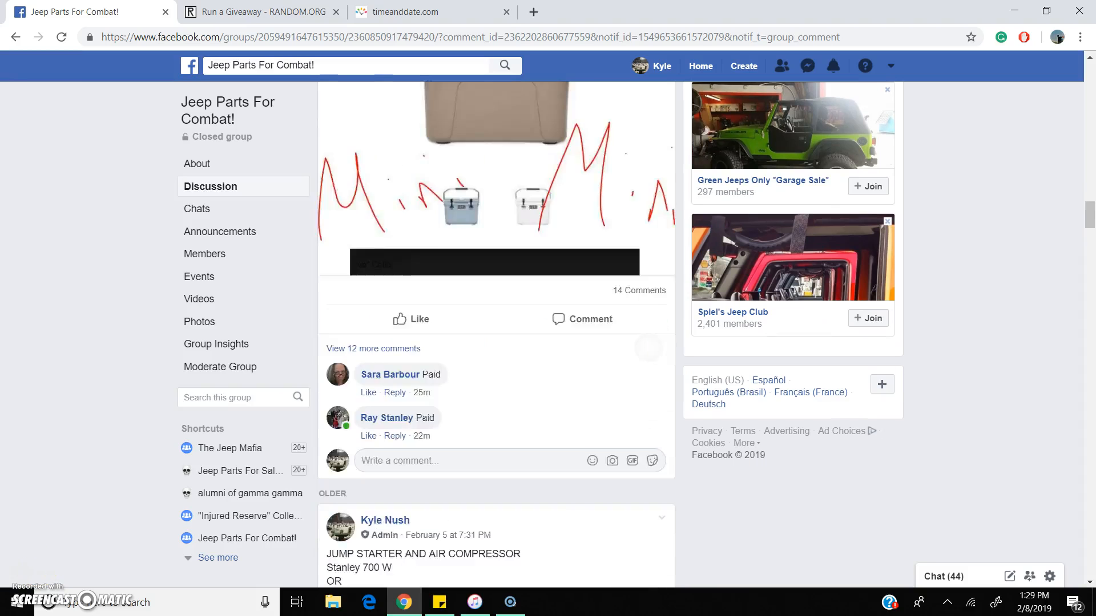
Step: Comment 'live' under the giveaway post, check the clock, and scroll up to the ten numbered entries
{"action": "type", "text": "liv"}
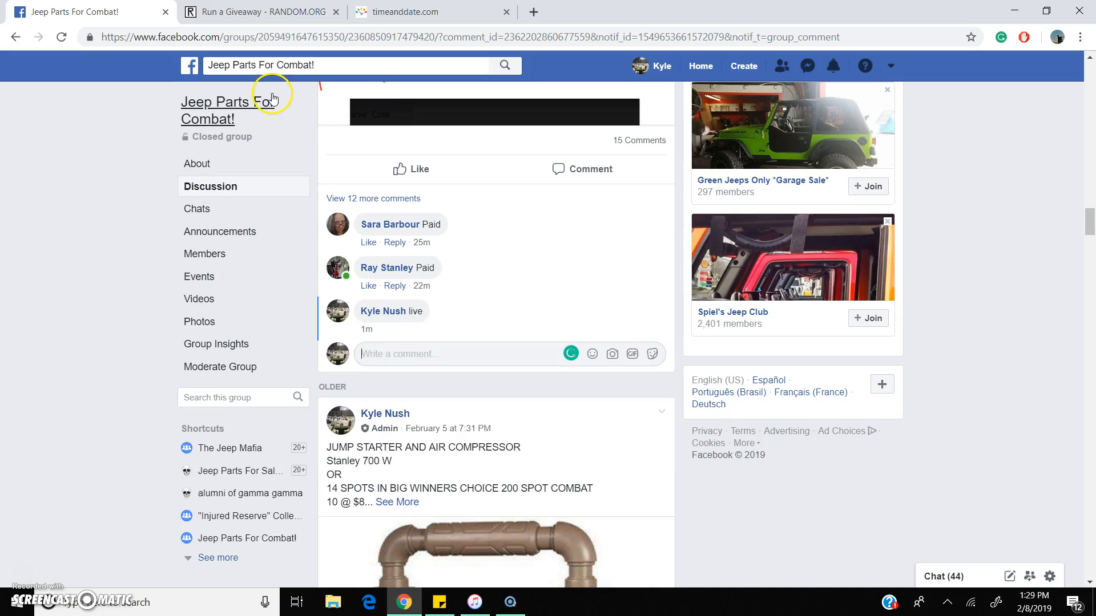
{"action": "left_click", "coordinate": [426, 11]}
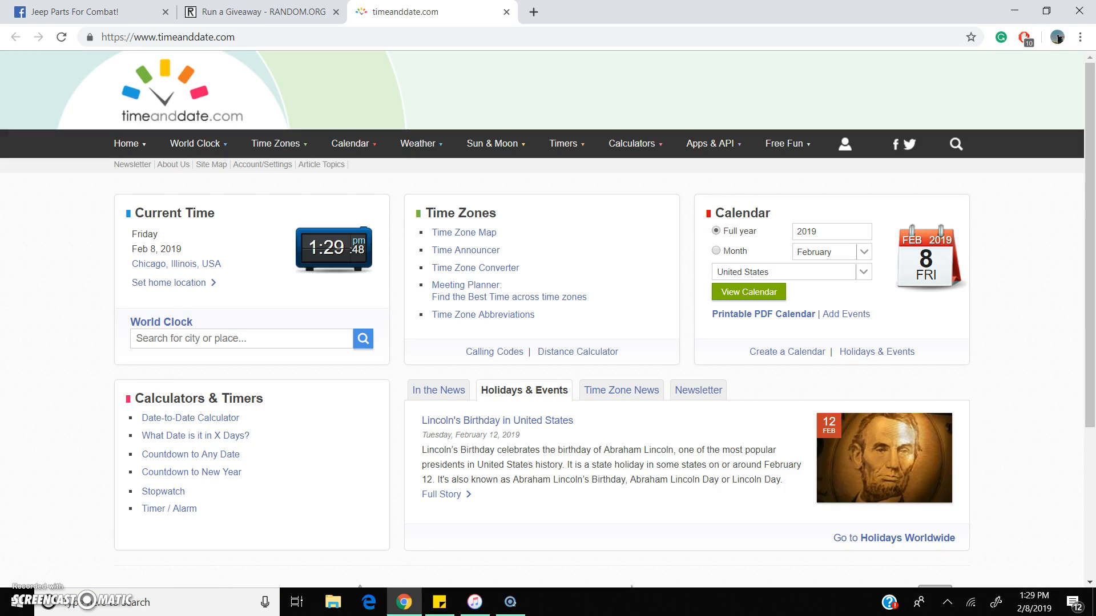
{"action": "left_click", "coordinate": [89, 12]}
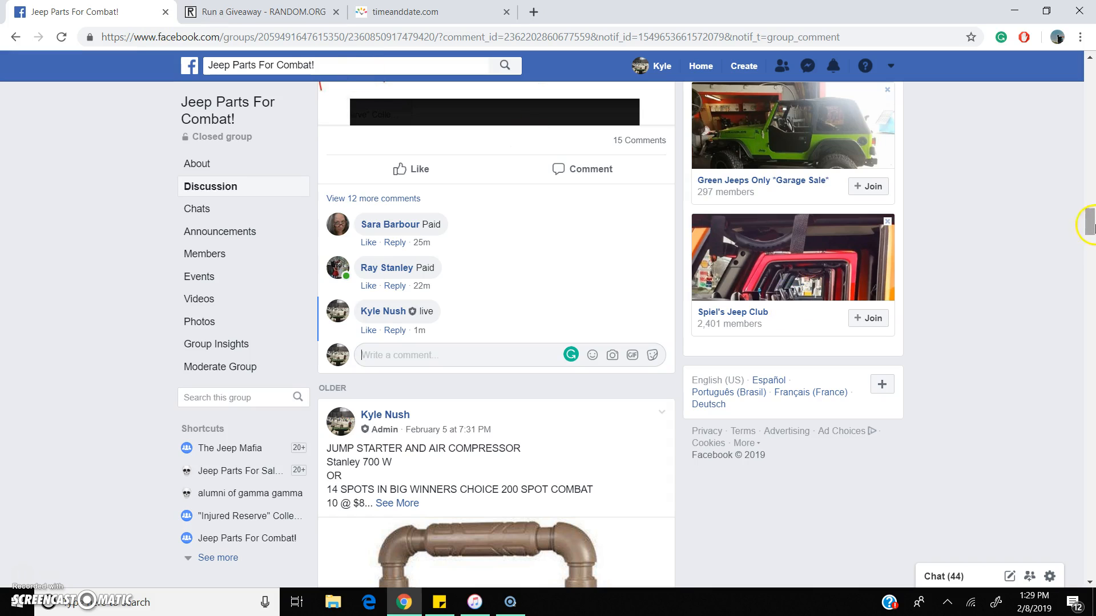
{"action": "scroll", "scroll_direction": "up", "scroll_amount": 3}
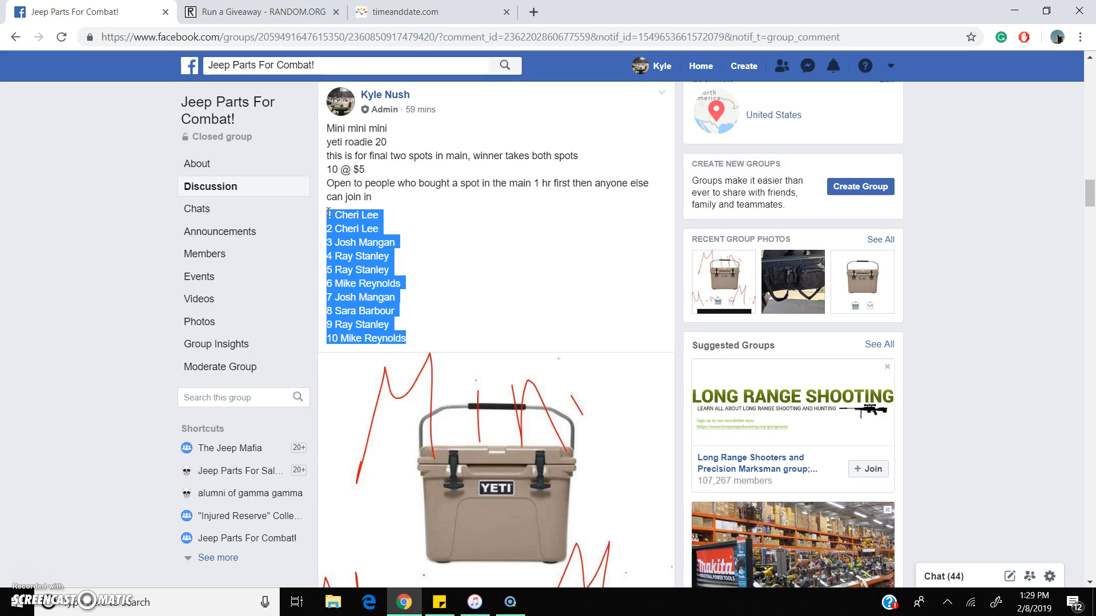
Step: Paste the ten entries into the giveaway form and accept a 2d6 dice roll of 10 total rounds
{"action": "left_click", "coordinate": [259, 12]}
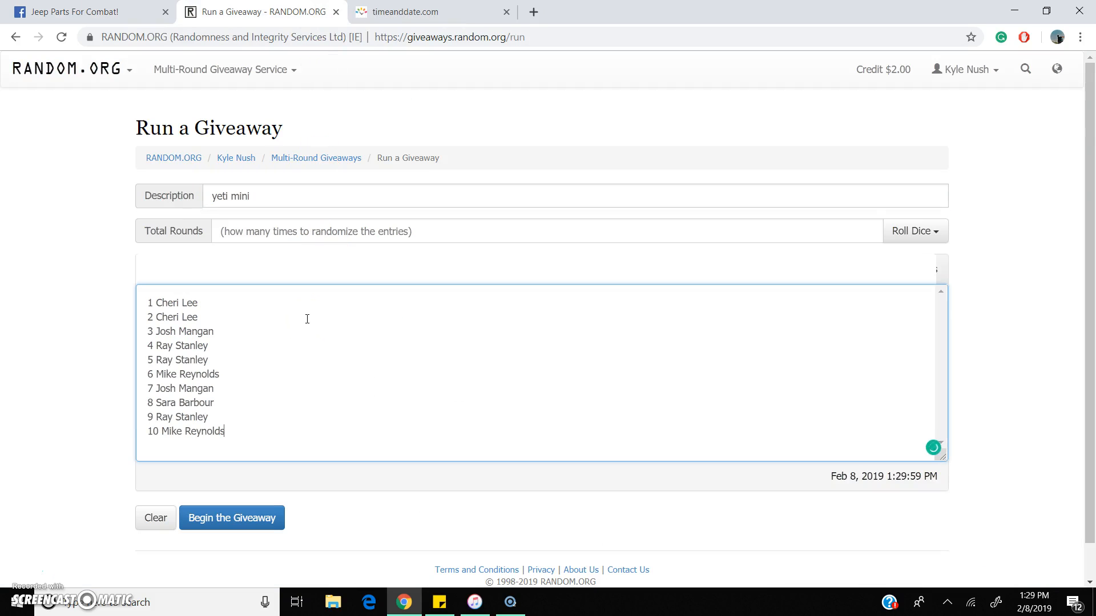
{"action": "left_click", "coordinate": [914, 230]}
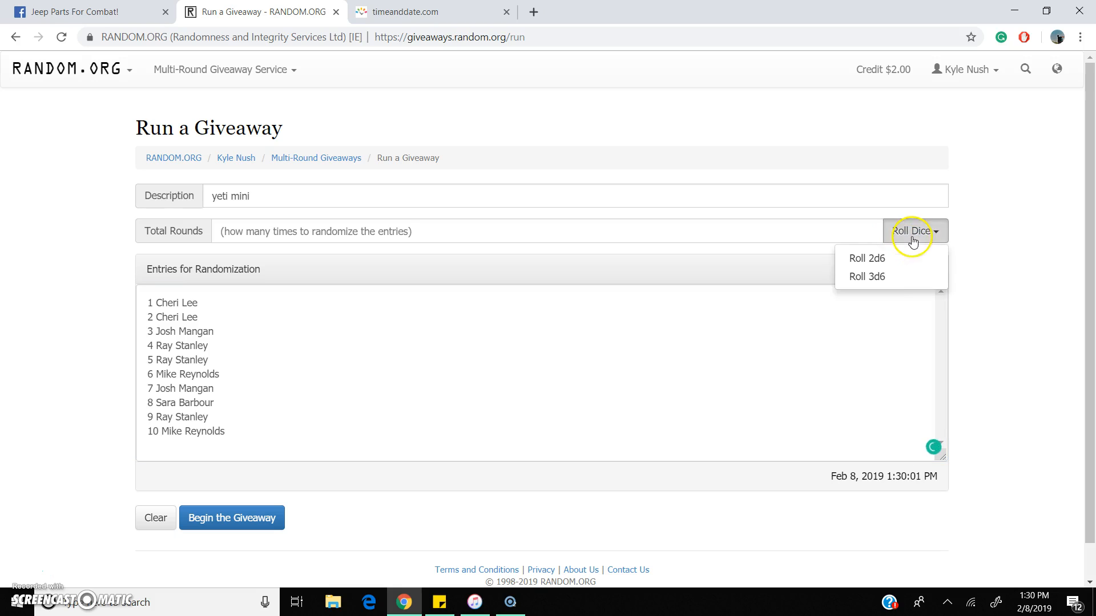
{"action": "left_click", "coordinate": [866, 258]}
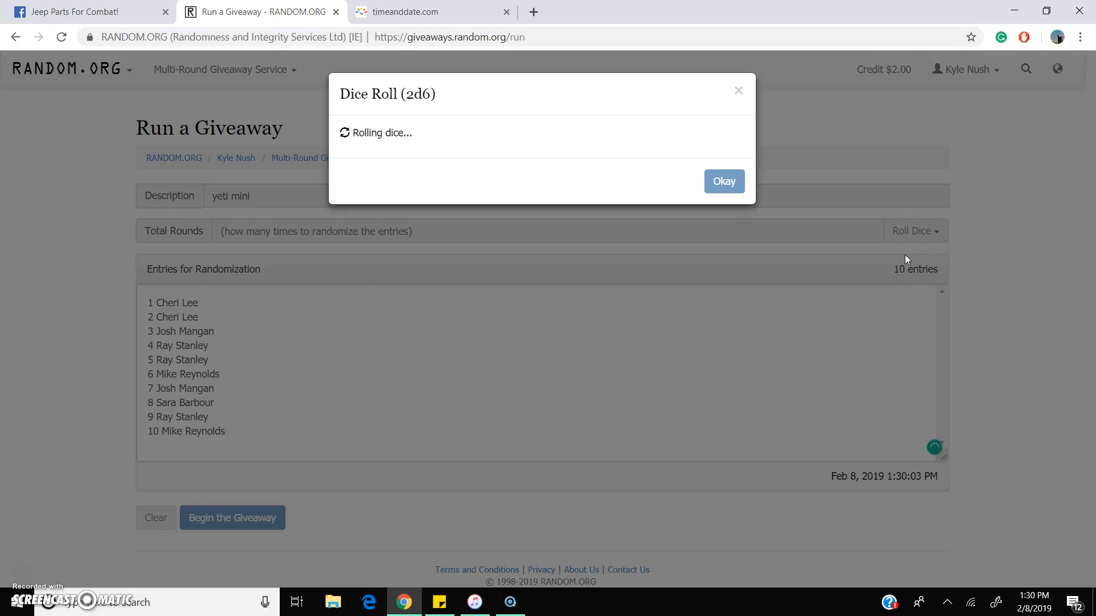
{"action": "left_click", "coordinate": [724, 181]}
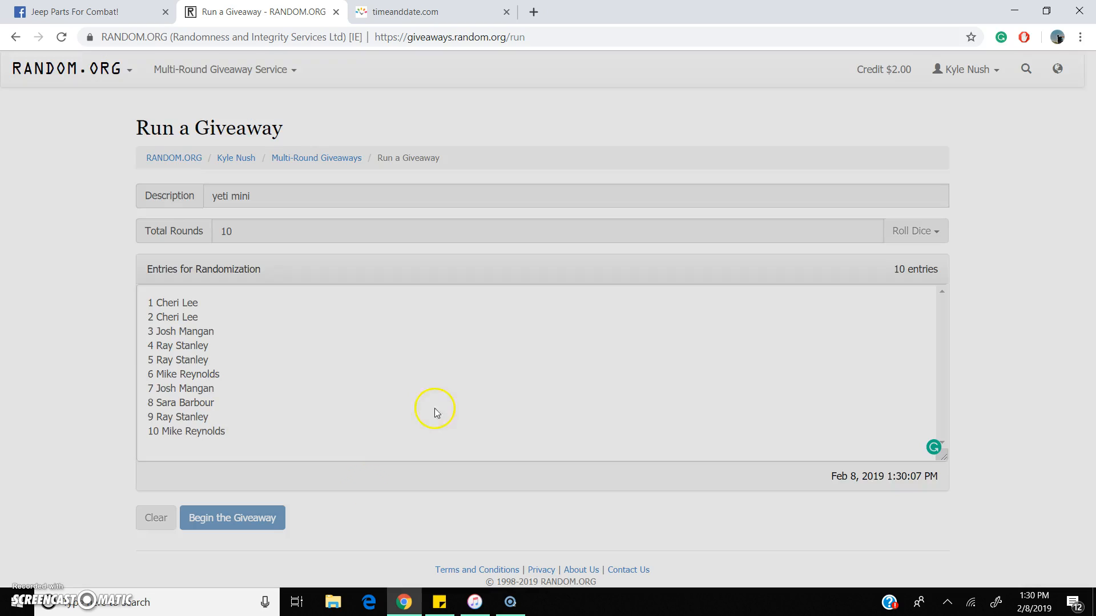
Step: Begin the giveaway and advance rounds until Round #9 shows, then return to the group post
{"action": "left_click", "coordinate": [232, 518]}
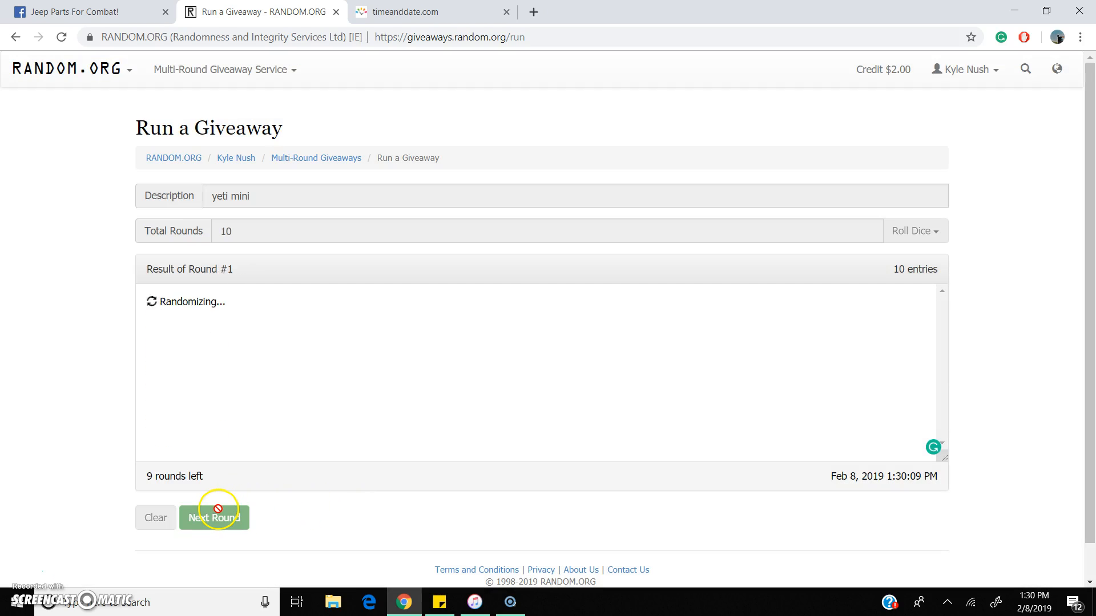
{"action": "left_click", "coordinate": [214, 517]}
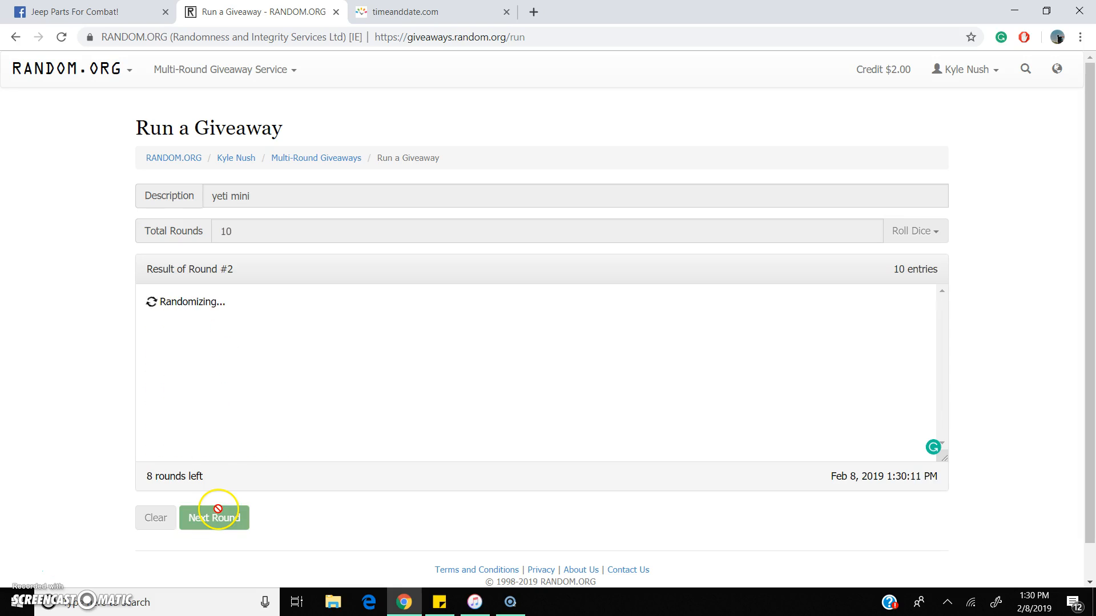
{"action": "left_click", "coordinate": [214, 517]}
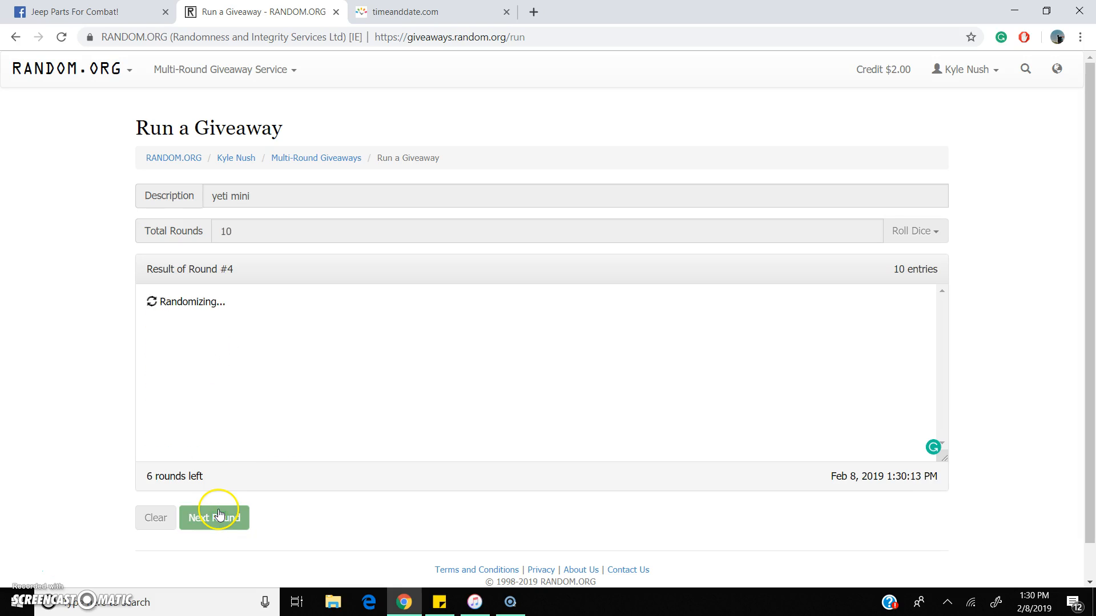
{"action": "left_click", "coordinate": [213, 517]}
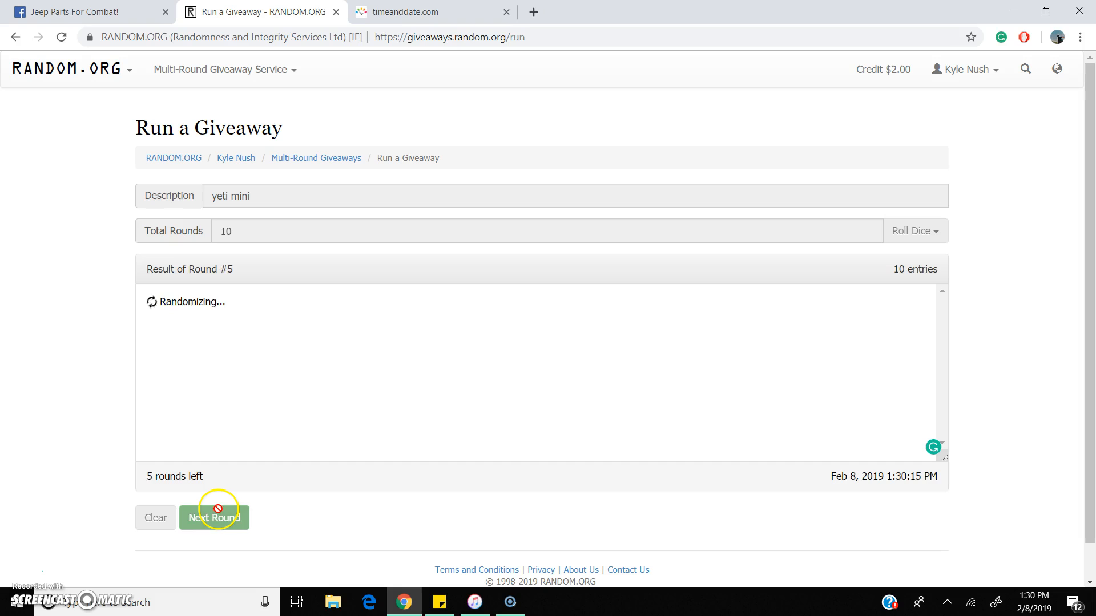
{"action": "left_click", "coordinate": [214, 518]}
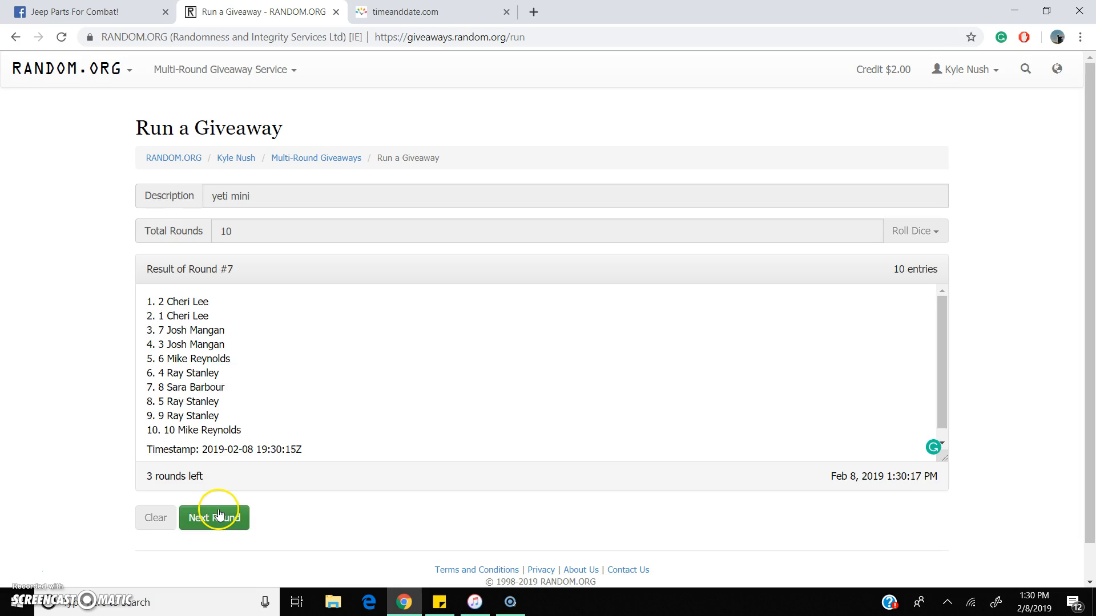
{"action": "left_click", "coordinate": [214, 517]}
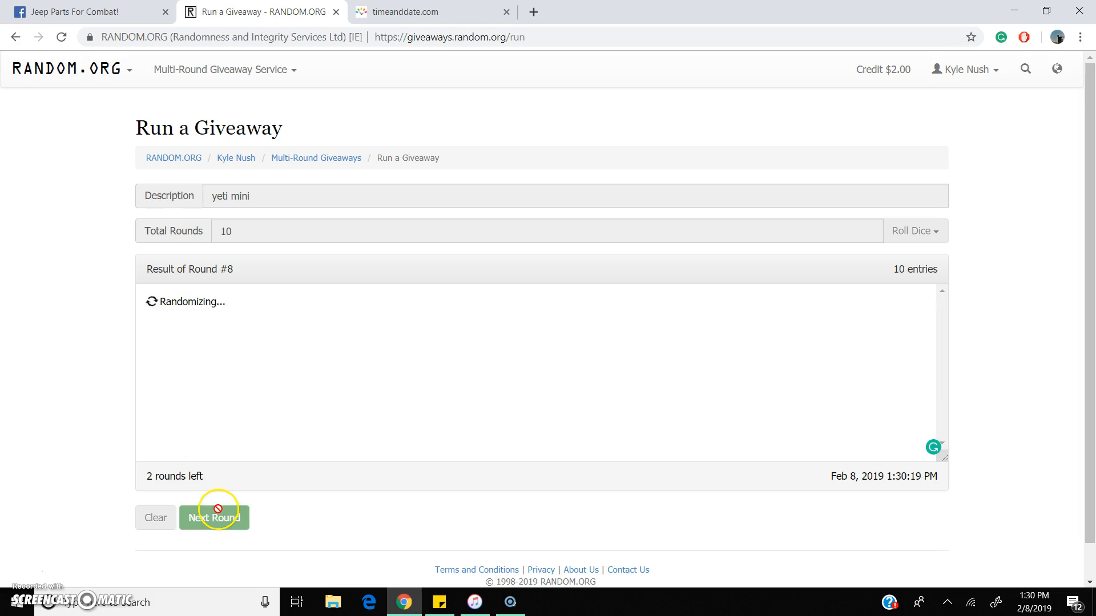
{"action": "left_click", "coordinate": [213, 517]}
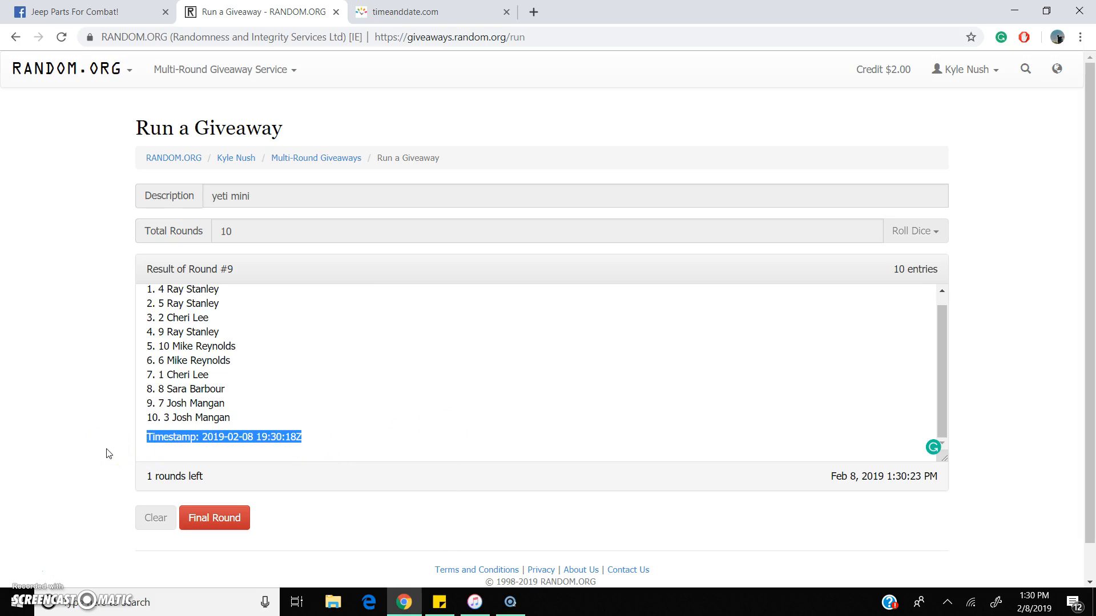
{"action": "left_click", "coordinate": [89, 11]}
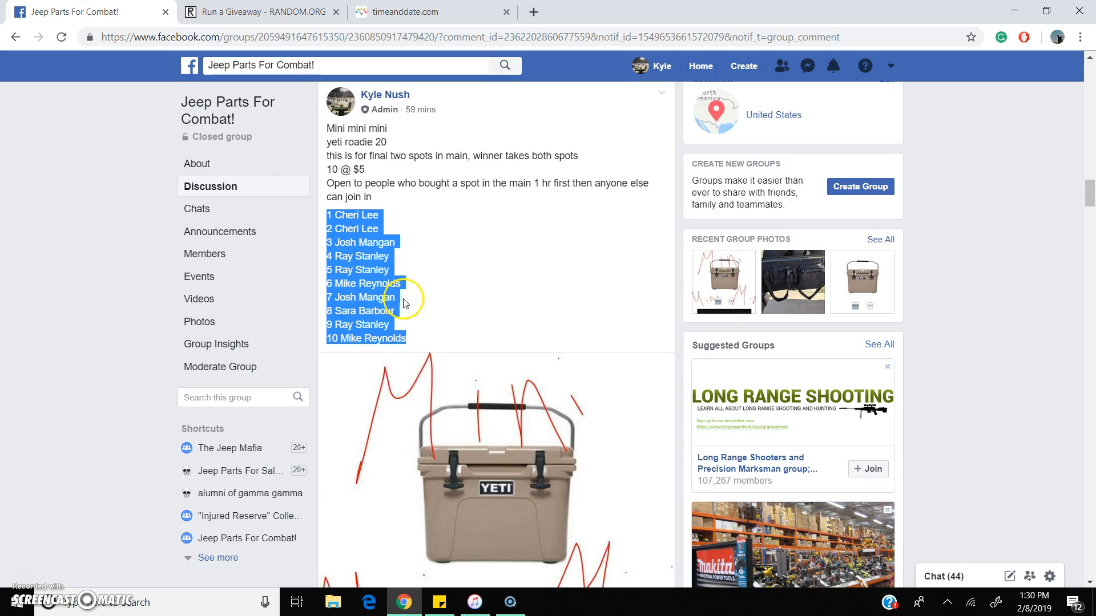
{"action": "scroll", "scroll_direction": "down", "scroll_amount": 3}
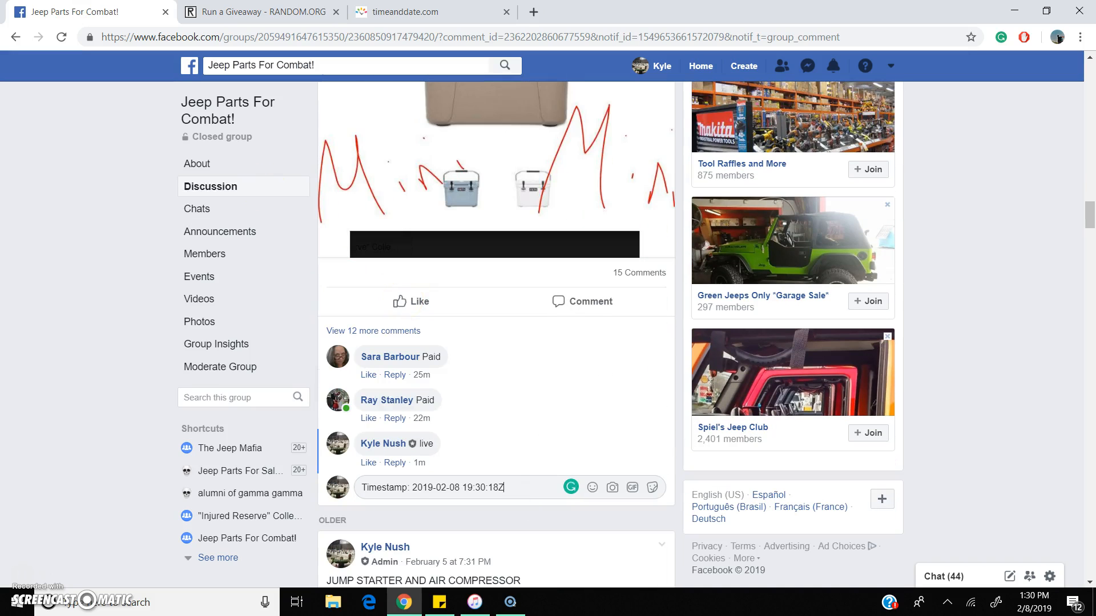
{"action": "left_click", "coordinate": [426, 12]}
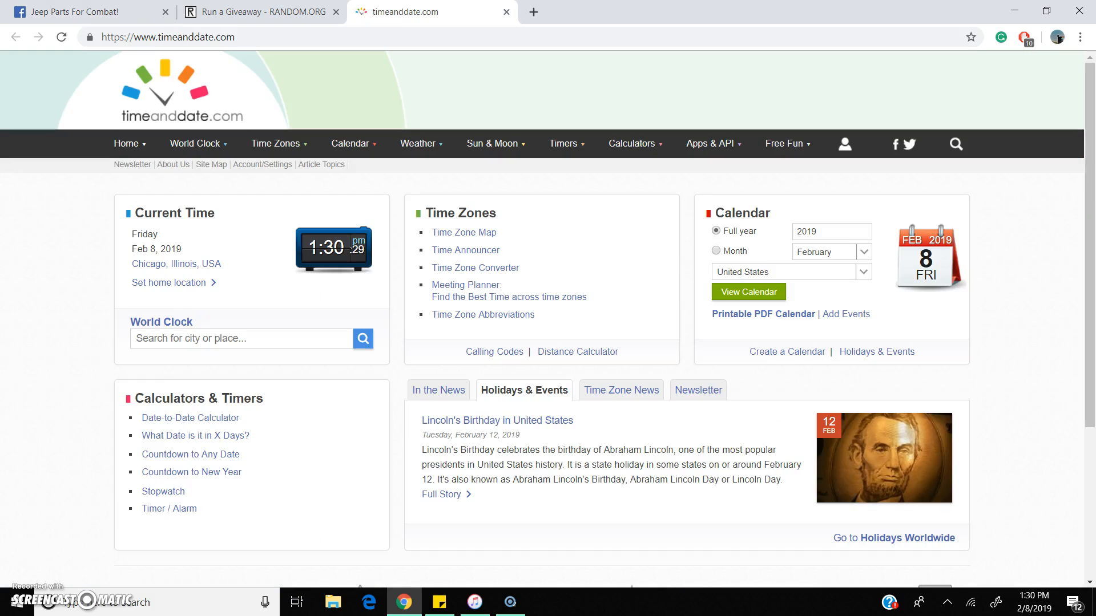
{"action": "left_click", "coordinate": [259, 11]}
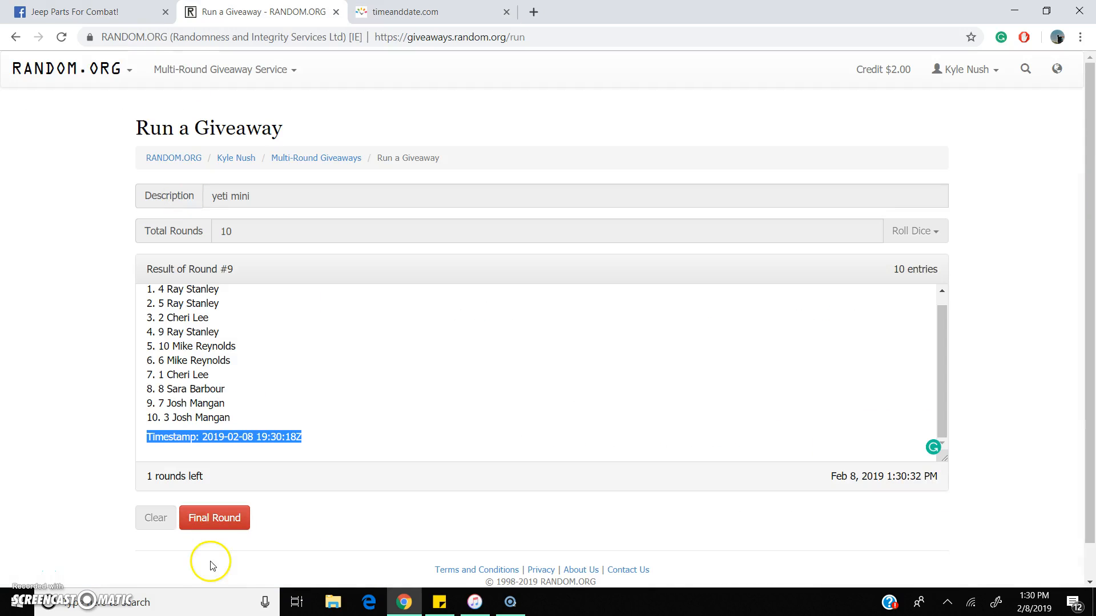
{"action": "left_click", "coordinate": [213, 518]}
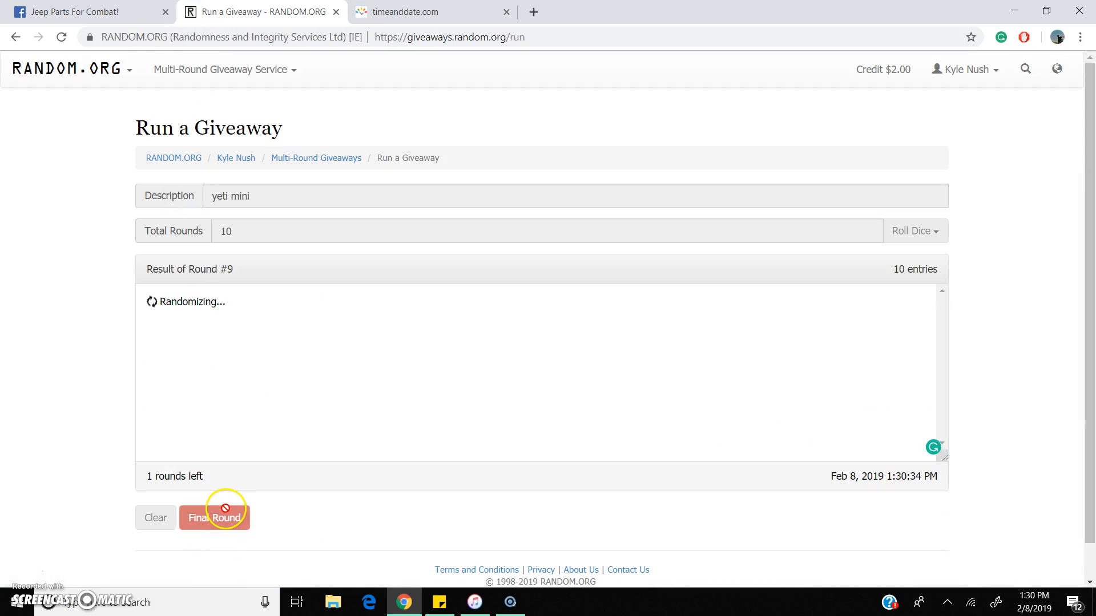
{"action": "left_click", "coordinate": [215, 518]}
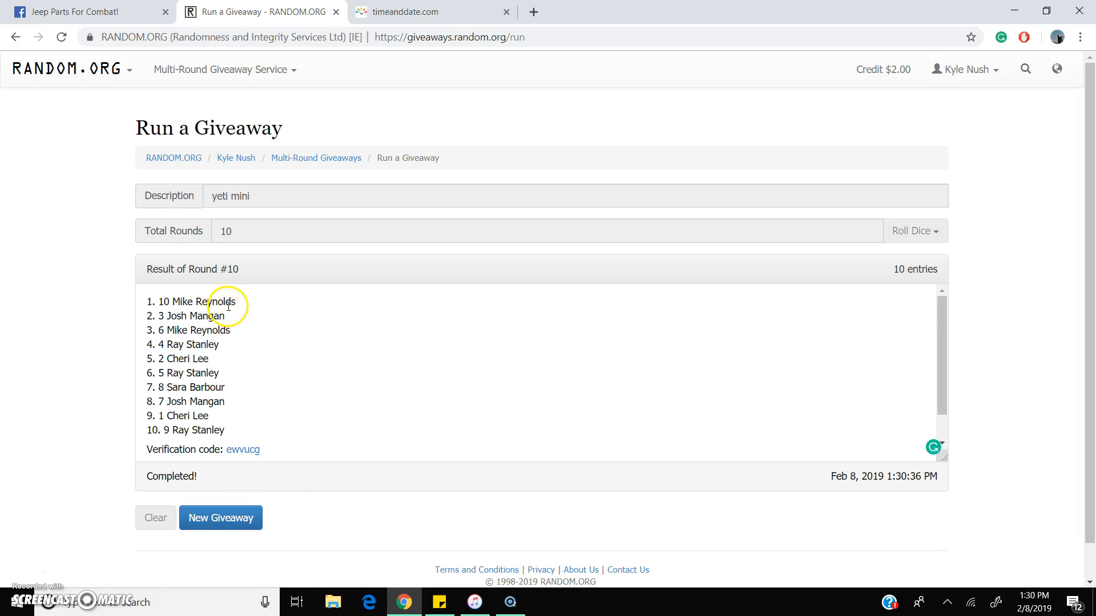
{"action": "mouse_move", "coordinate": [952, 428]}
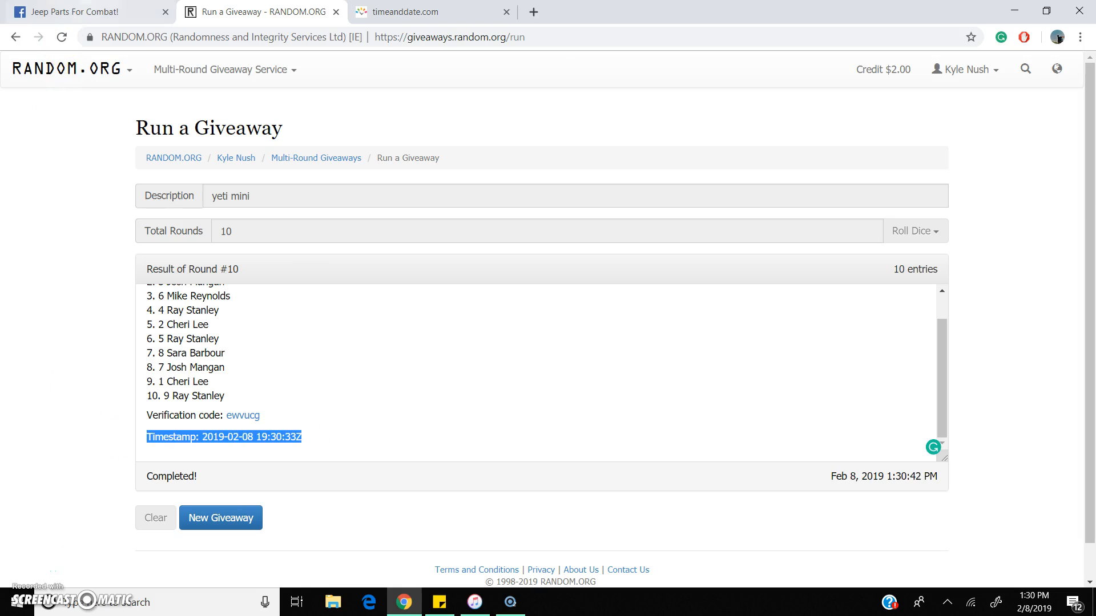
{"action": "left_click", "coordinate": [83, 12]}
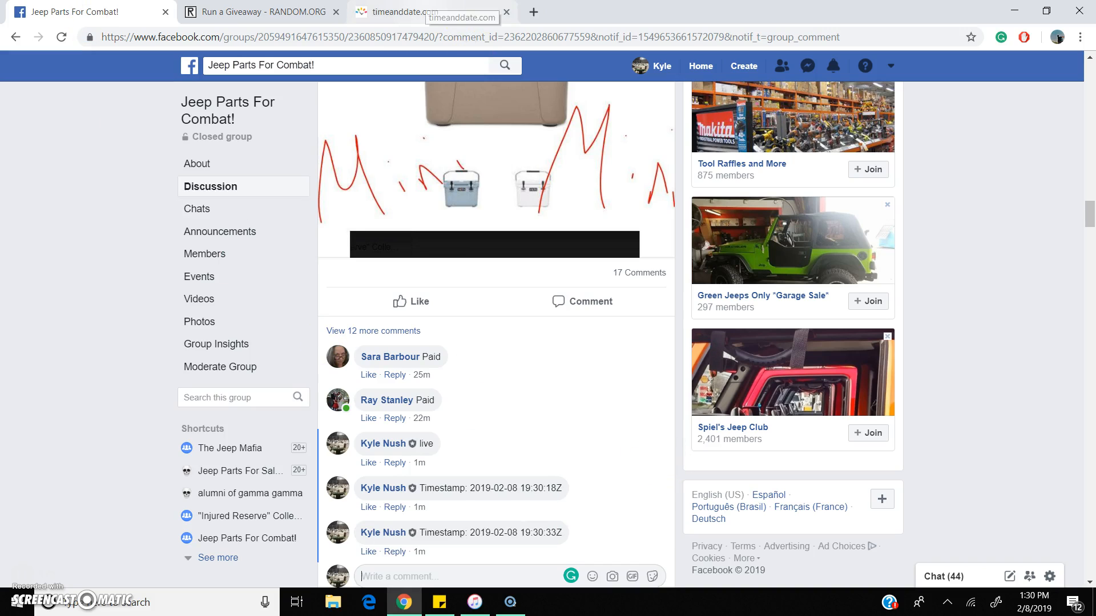
{"action": "left_click", "coordinate": [431, 11]}
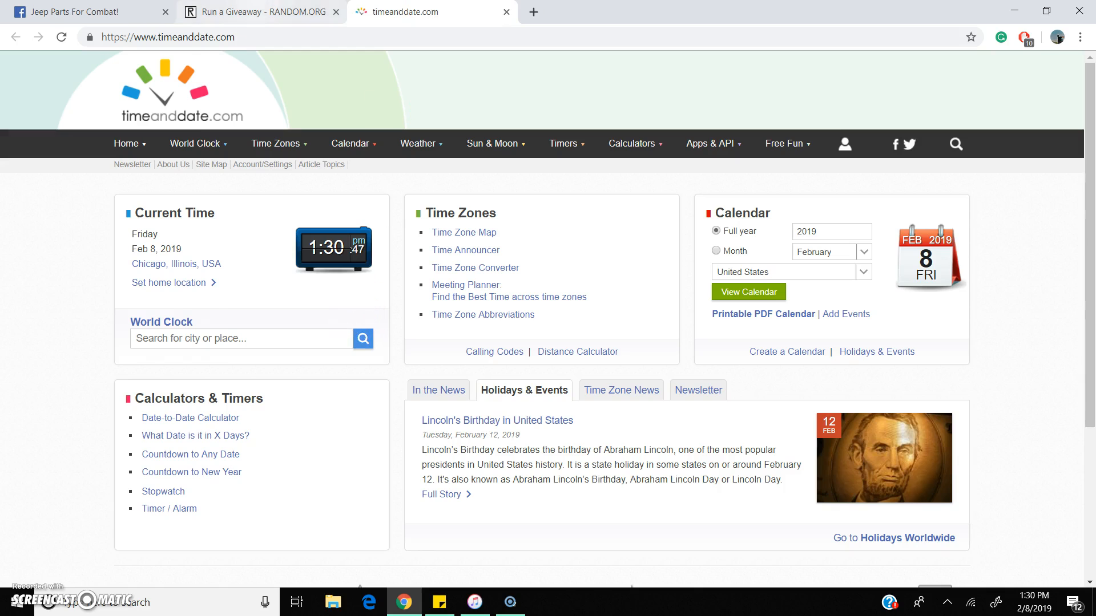
{"action": "left_click", "coordinate": [260, 11]}
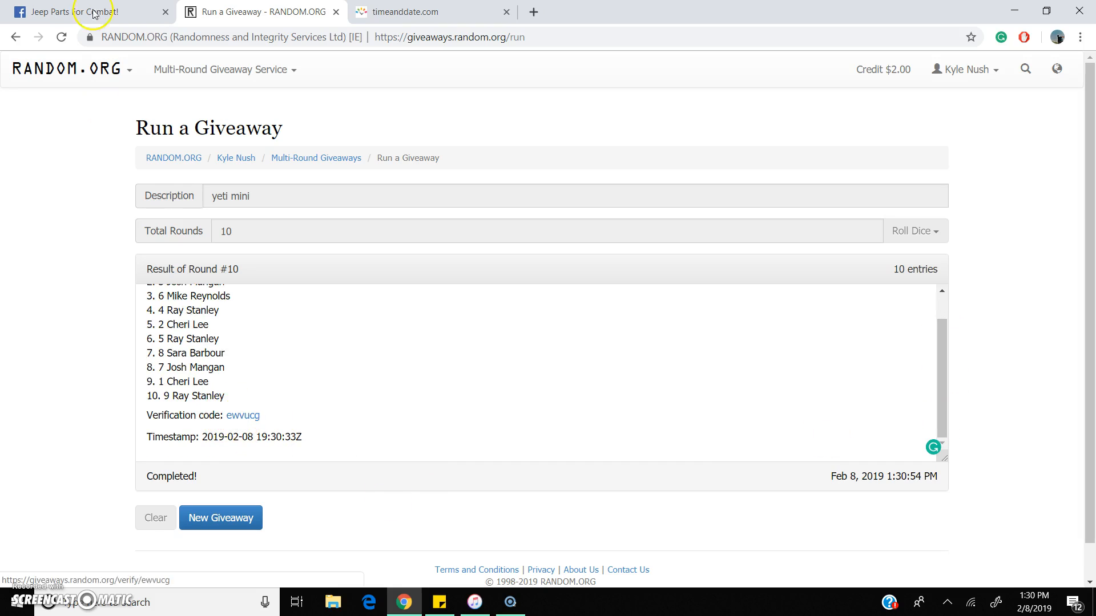
{"action": "left_click", "coordinate": [83, 11]}
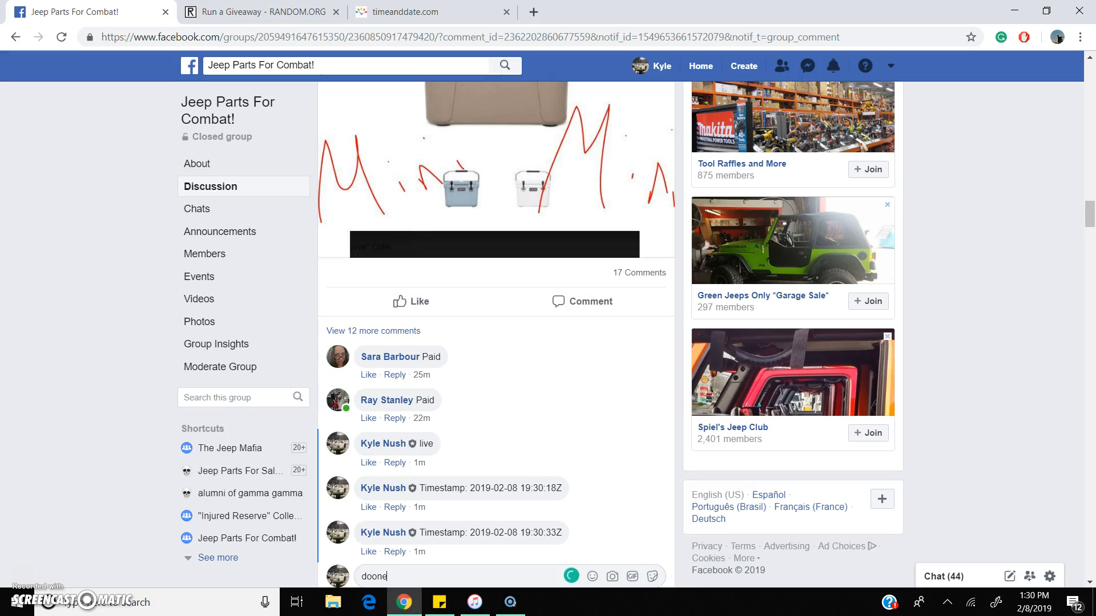